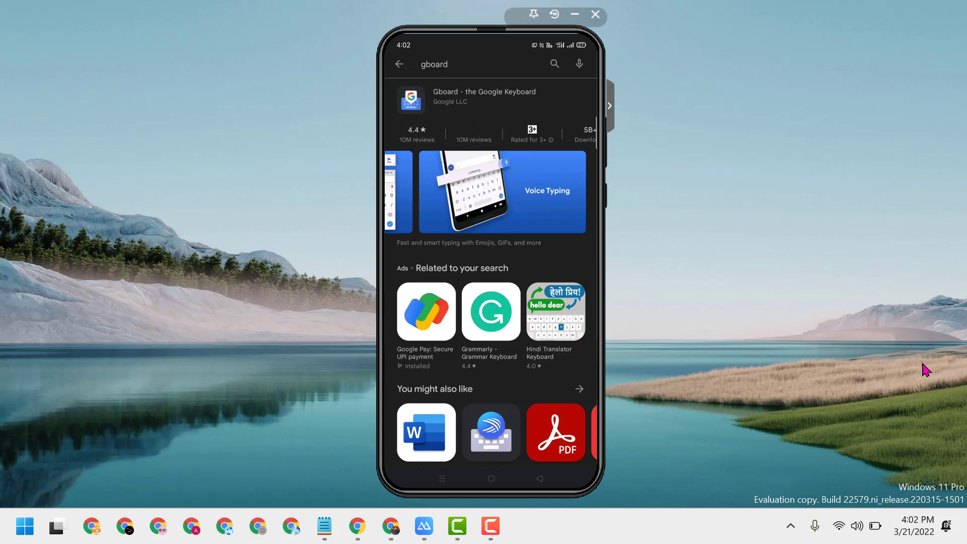
Leave the Gboard Play Store listing and return to the home screen.
{"action": "left_click", "coordinate": [490, 477]}
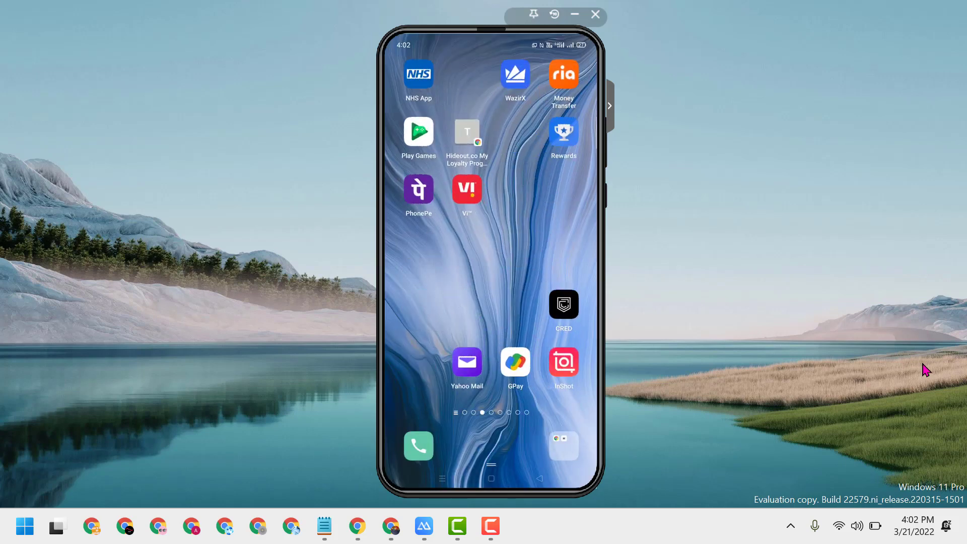
{"action": "scroll", "scroll_direction": "left", "scroll_amount": 3}
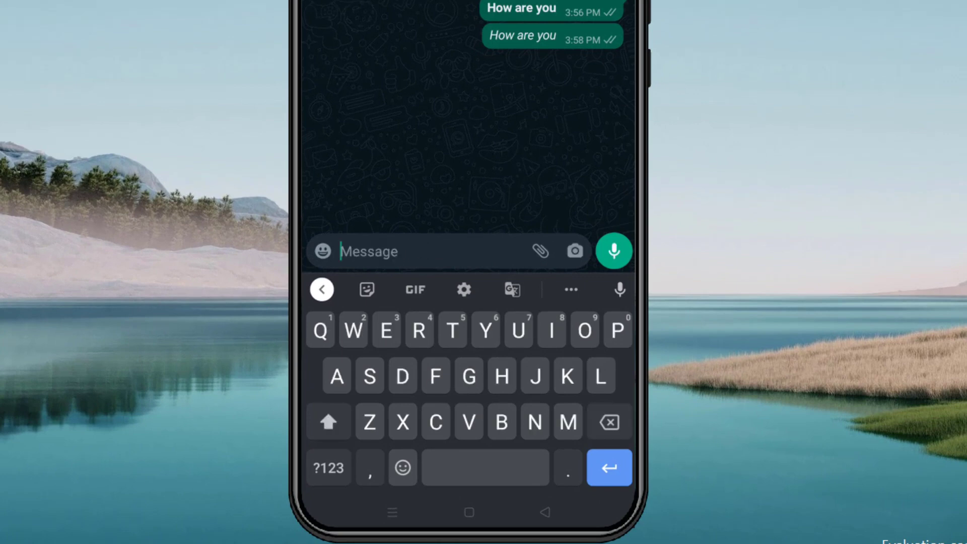
Write 'Hello friends' in the chat compose box and select the word 'friends'.
{"action": "type", "text": "Hello friends"}
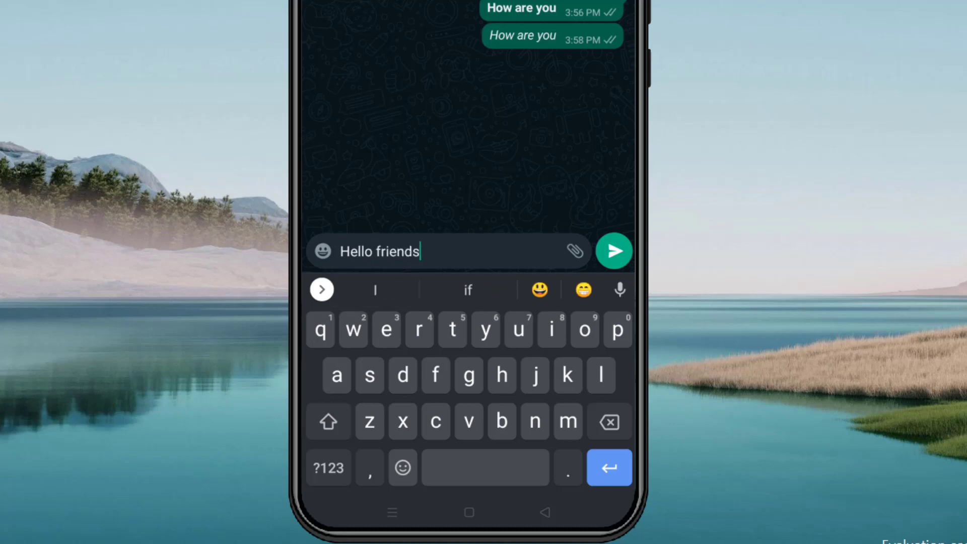
{"action": "double_click", "coordinate": [395, 250]}
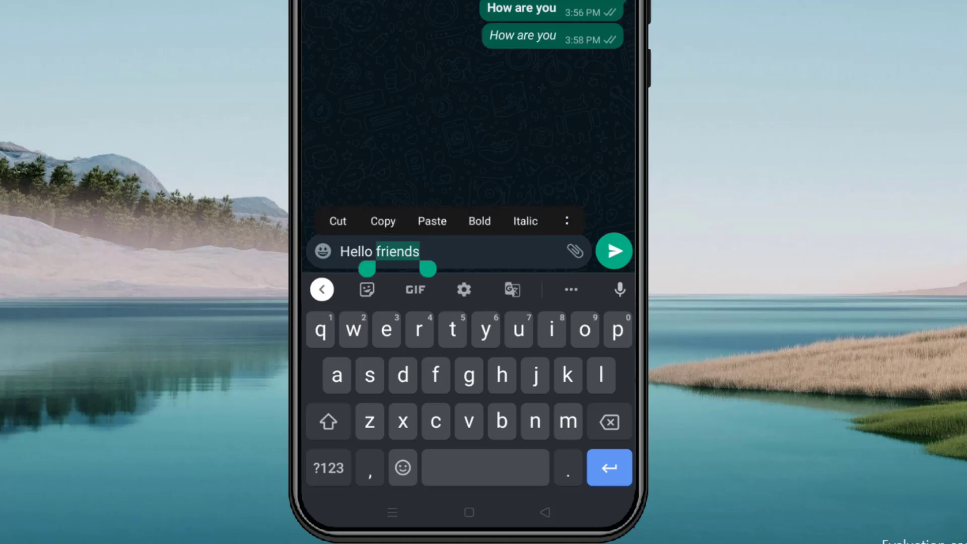
Select all of 'Hello friends' and apply Strikethrough from the overflow formatting menu.
{"action": "left_click", "coordinate": [328, 421]}
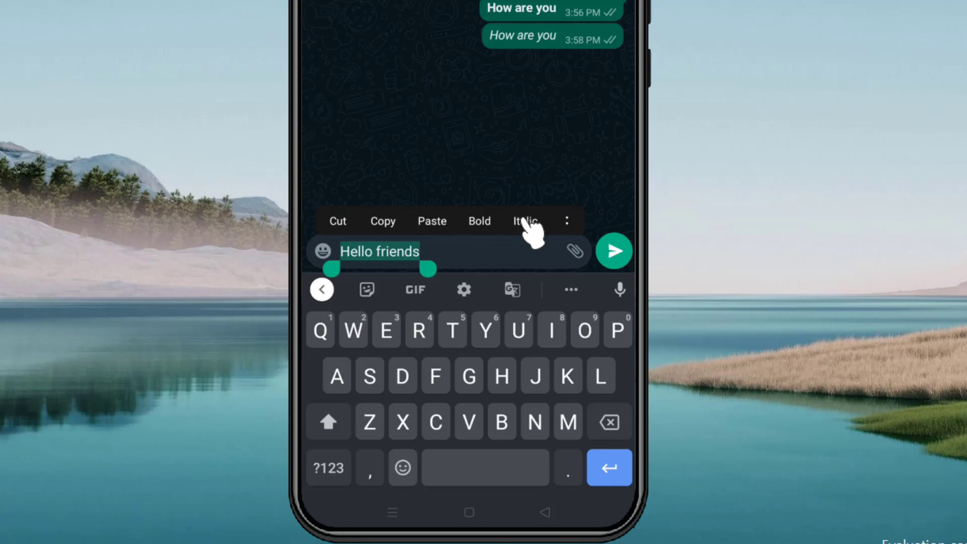
{"action": "mouse_move", "coordinate": [573, 235]}
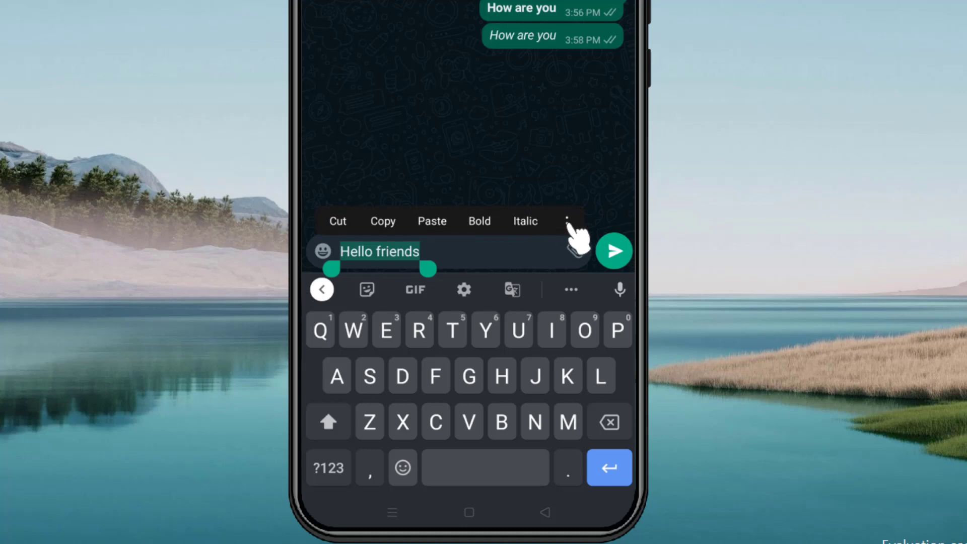
{"action": "left_click", "coordinate": [573, 220]}
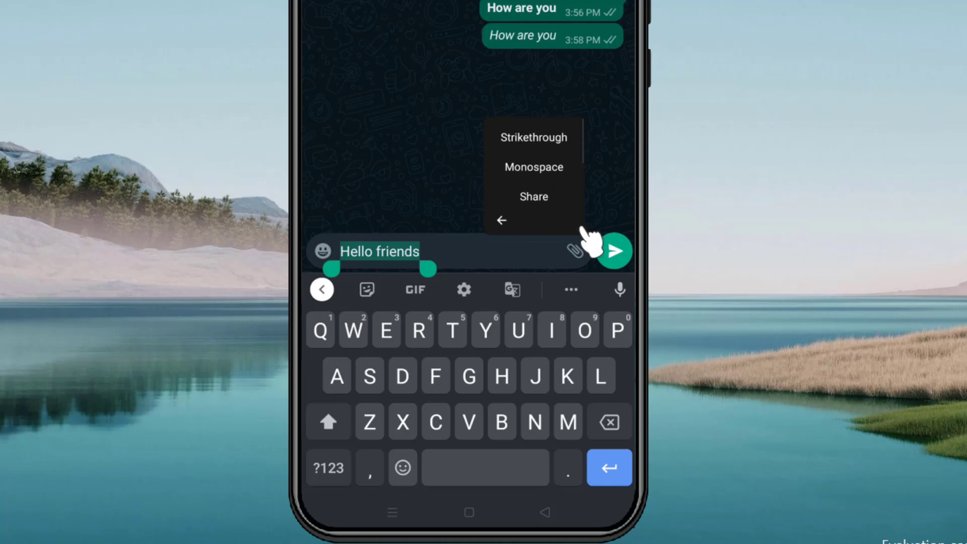
{"action": "mouse_move", "coordinate": [591, 245]}
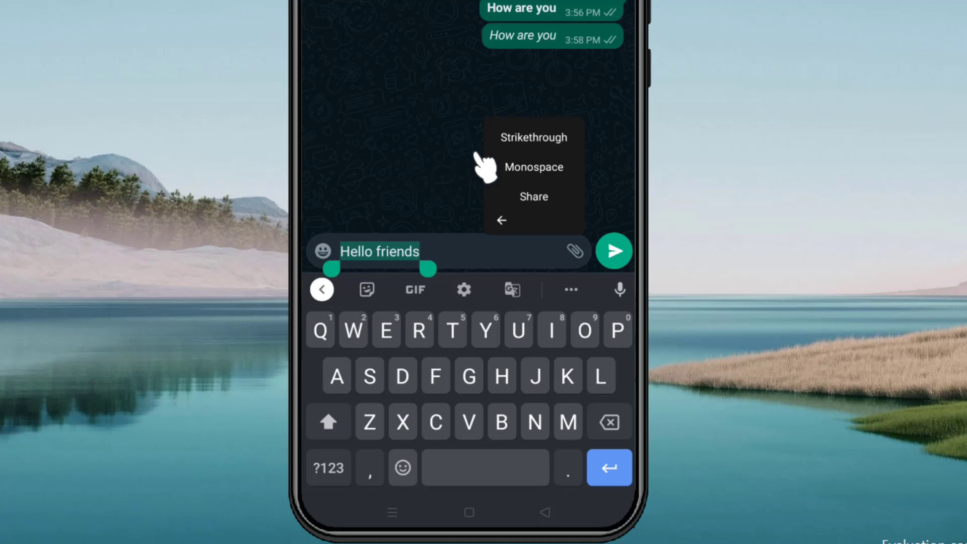
{"action": "mouse_move", "coordinate": [869, 200]}
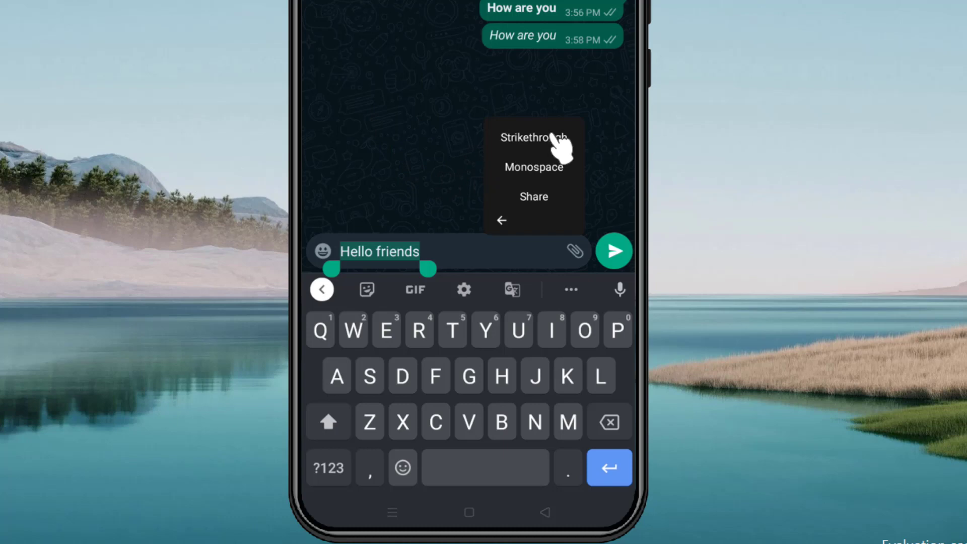
{"action": "left_click", "coordinate": [533, 137]}
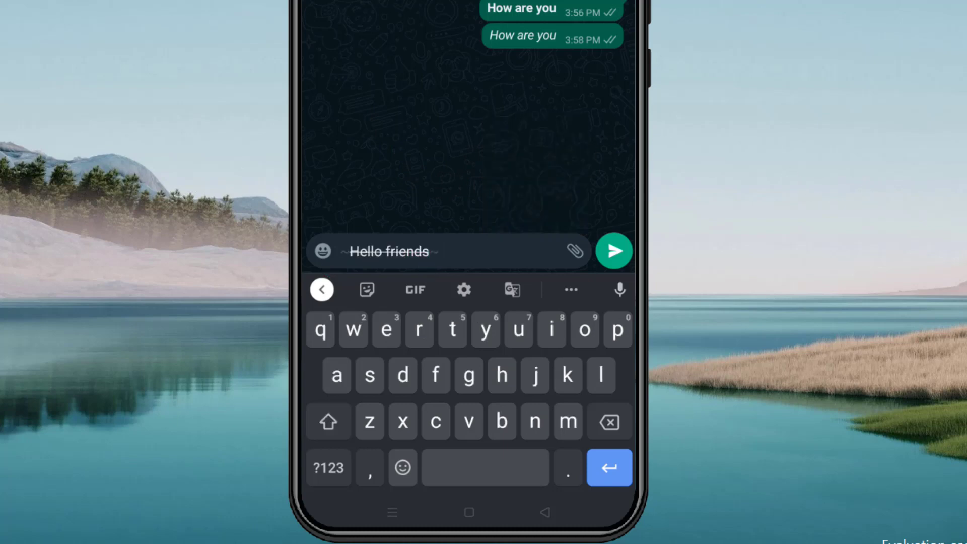